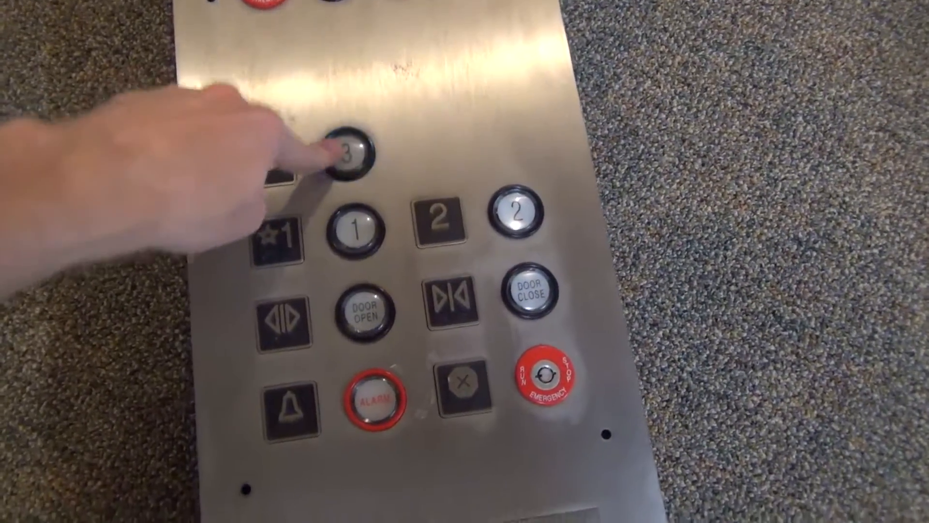
click(325, 204)
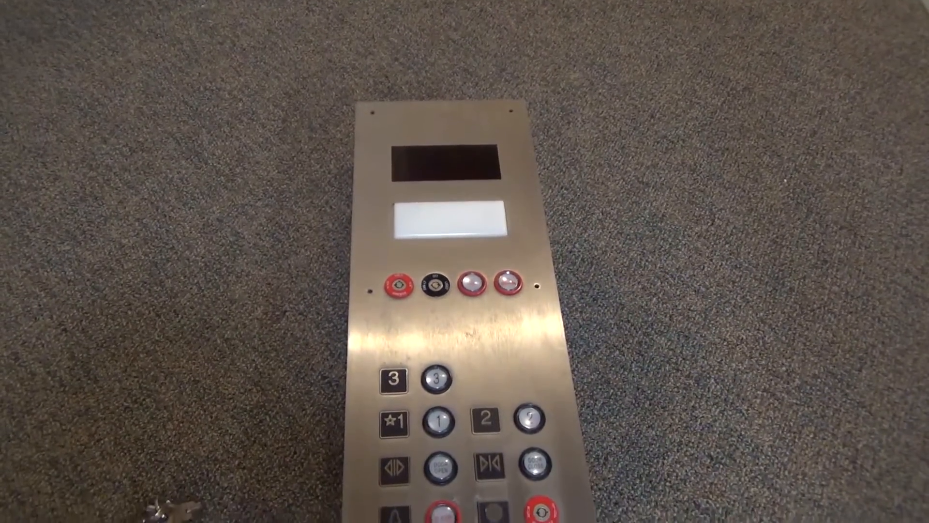
click(377, 206)
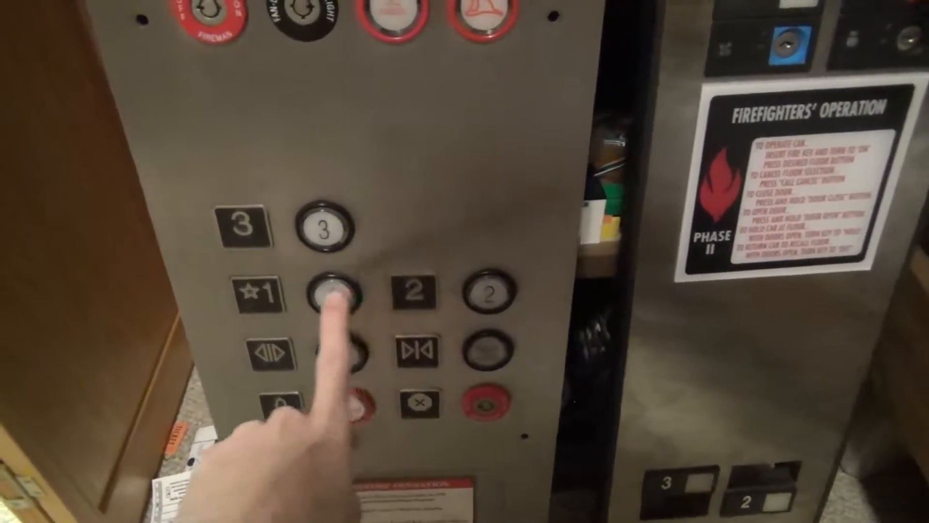
click(367, 291)
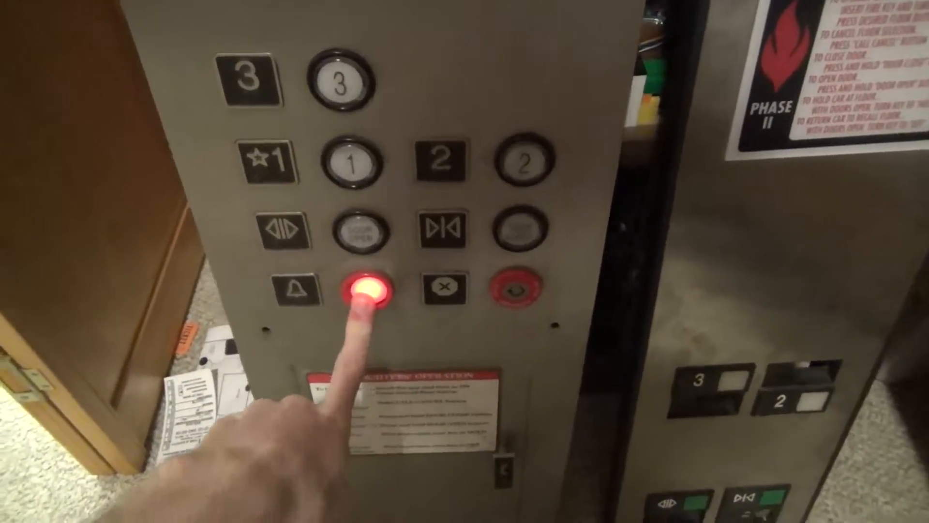